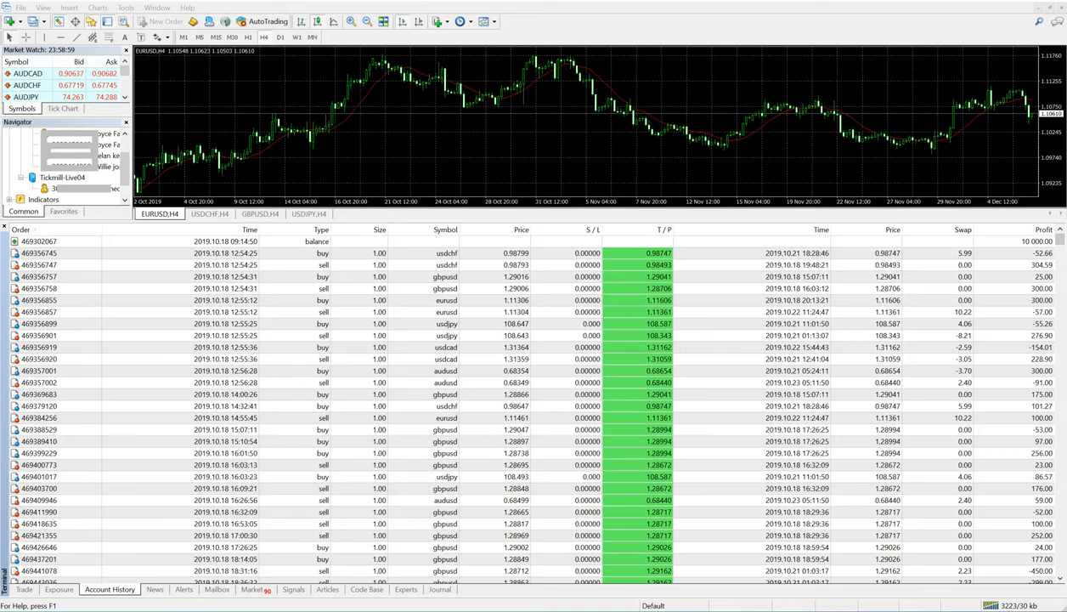
Scroll down through the Account History list toward the period choices
scroll(down, 3)
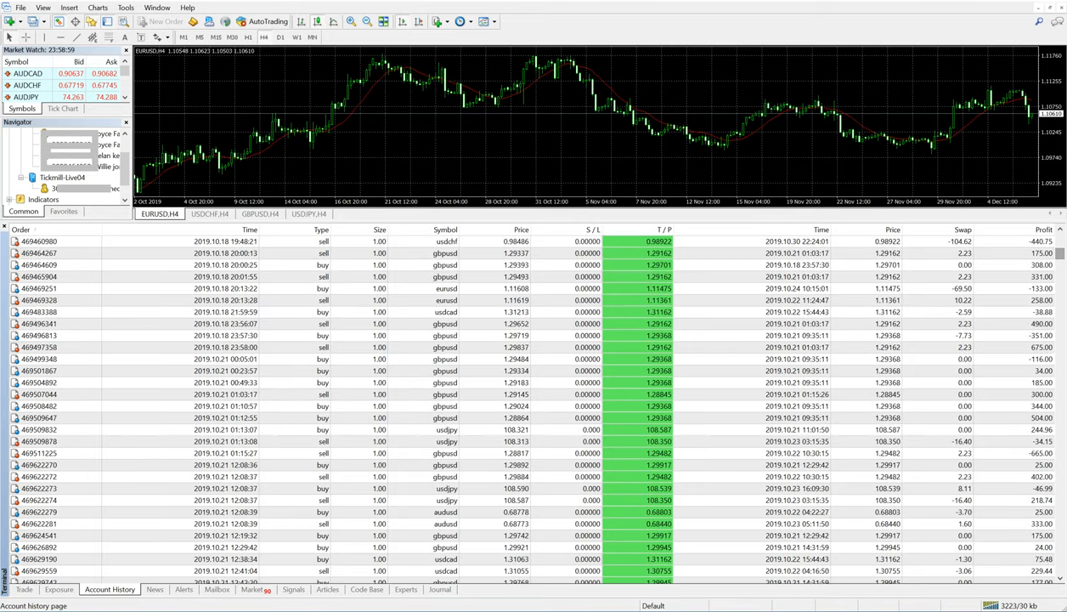
scroll(down, 3)
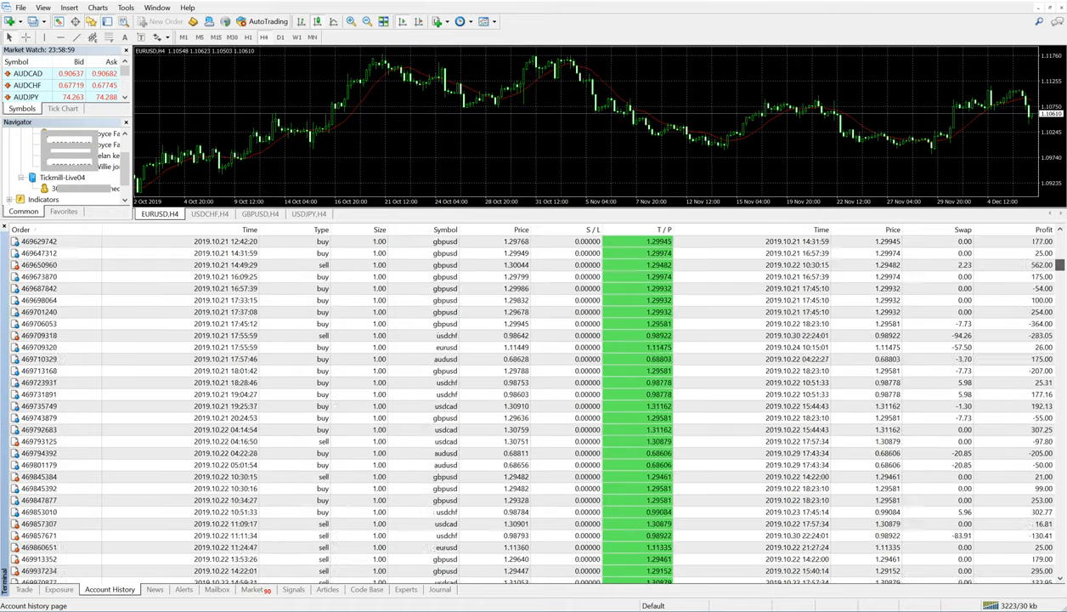
scroll(down, 3)
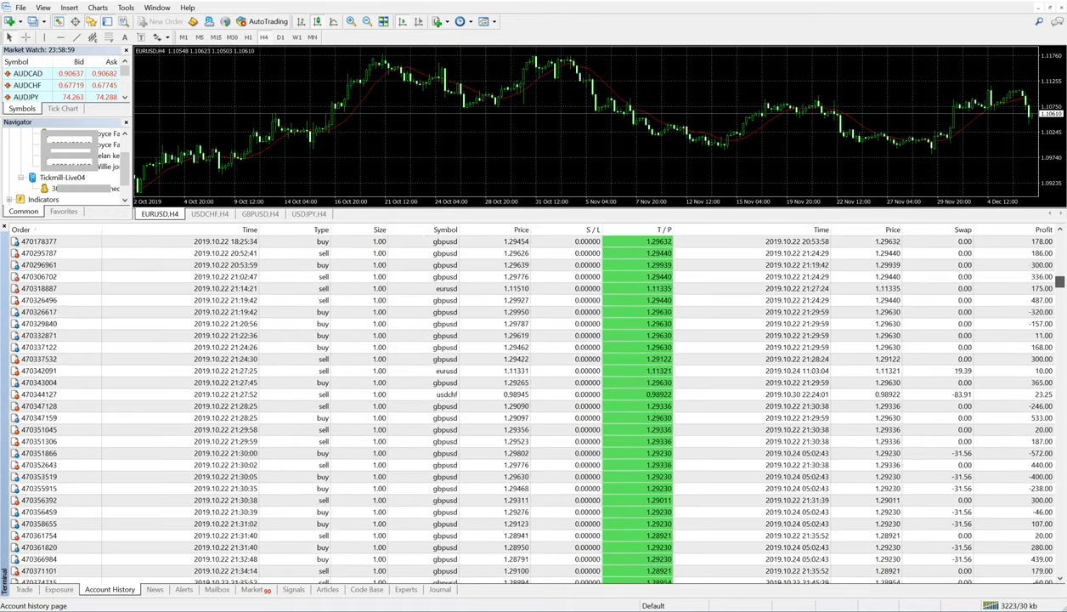
scroll(down, 3)
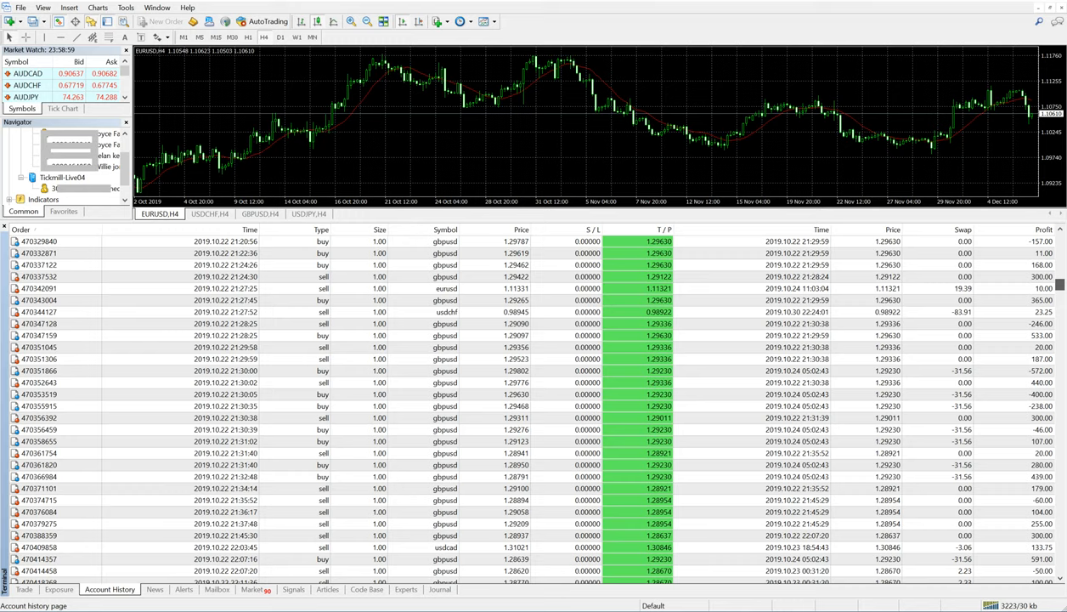
scroll(down, 3)
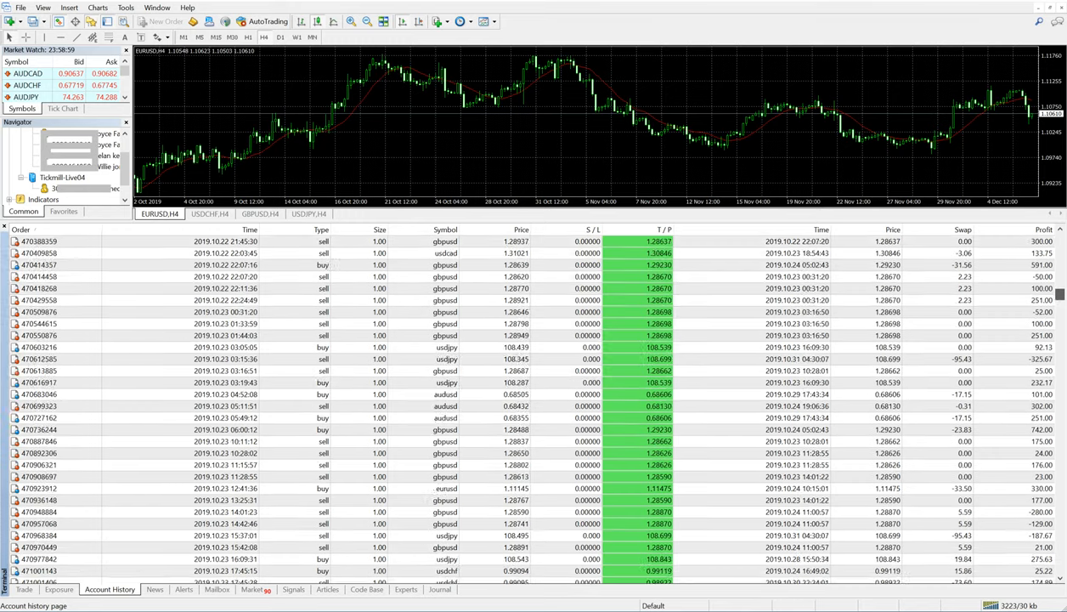
scroll(down, 3)
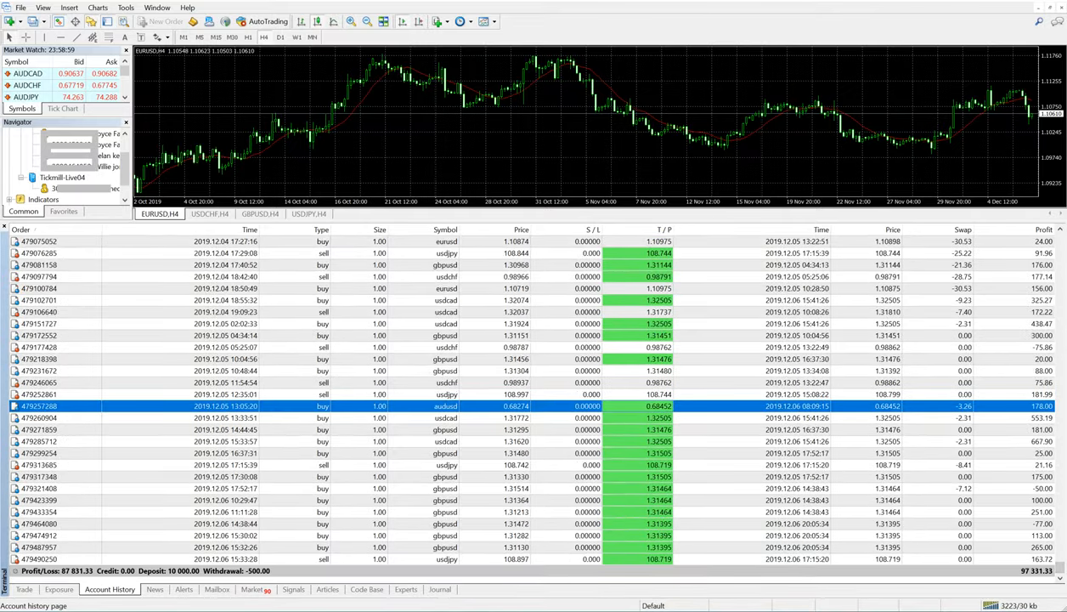
mouse_move(671, 370)
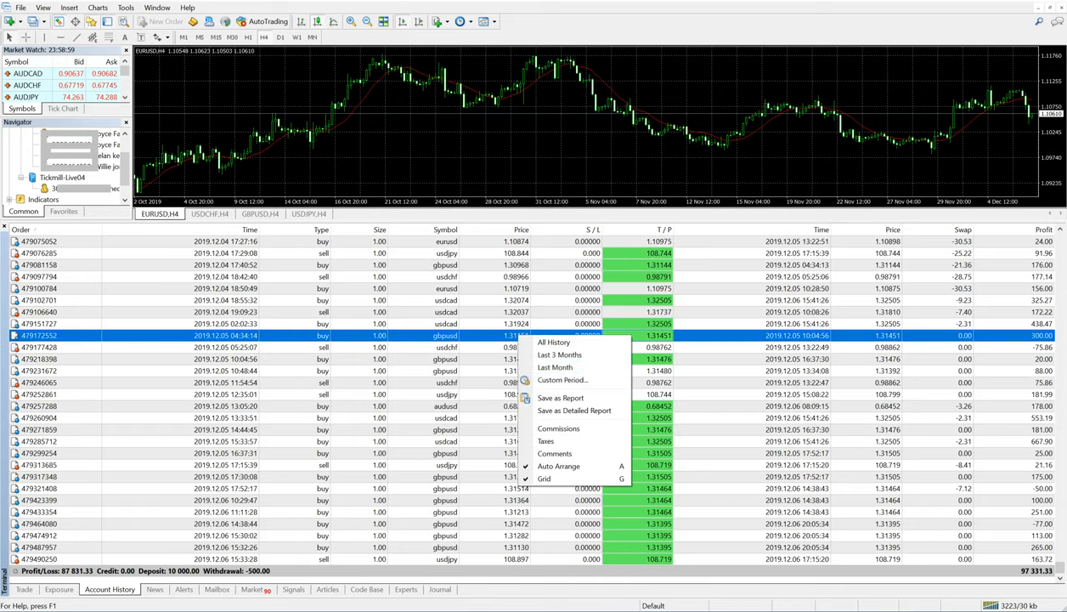
Filter the history to a custom period from 2019.12.02, showing profit 10 156.63
click(563, 380)
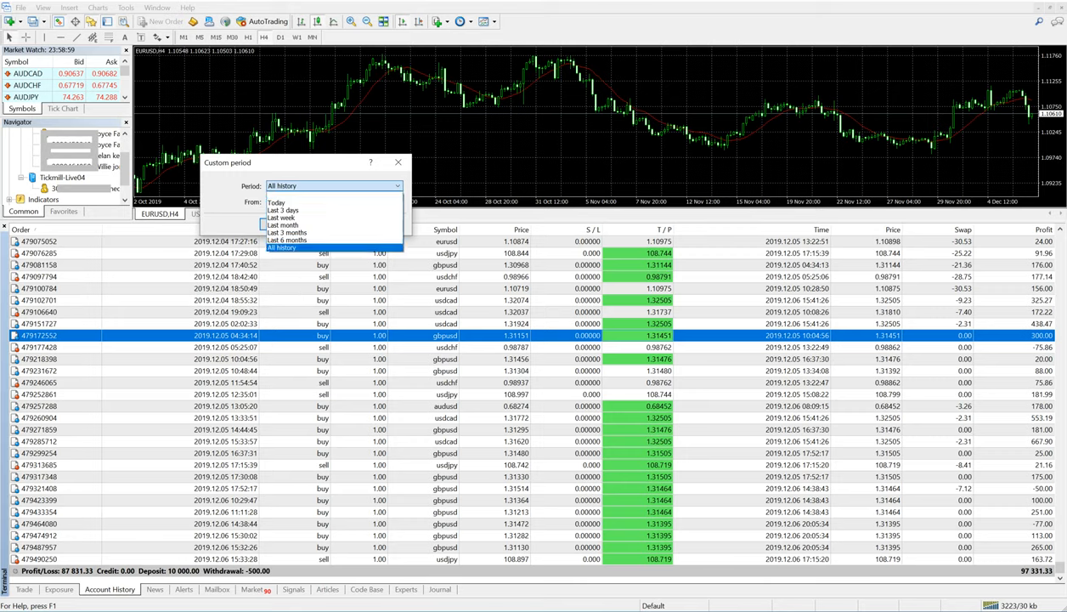
click(277, 201)
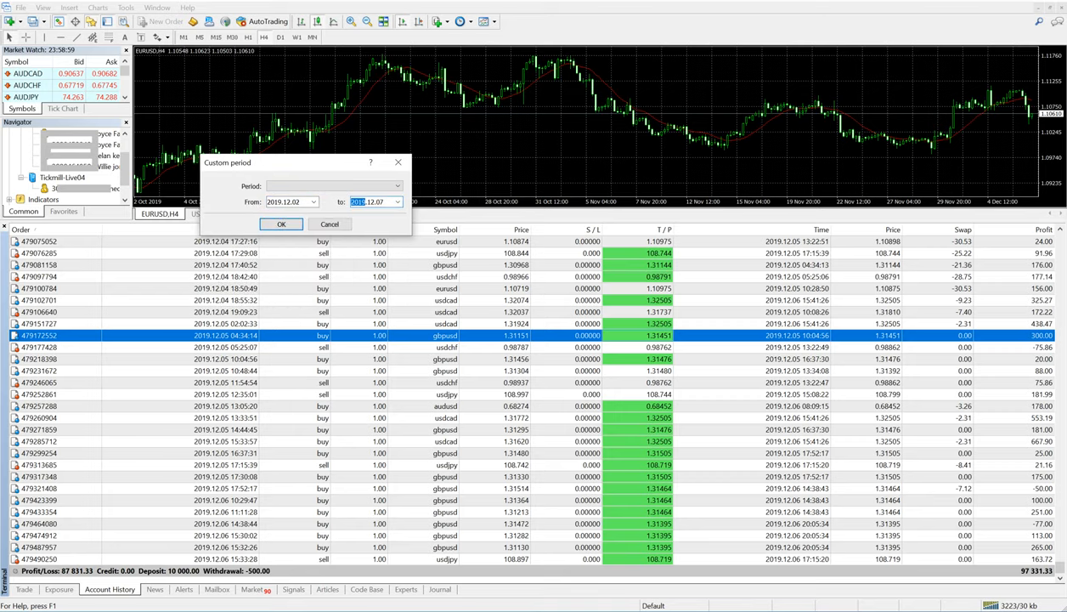
click(282, 224)
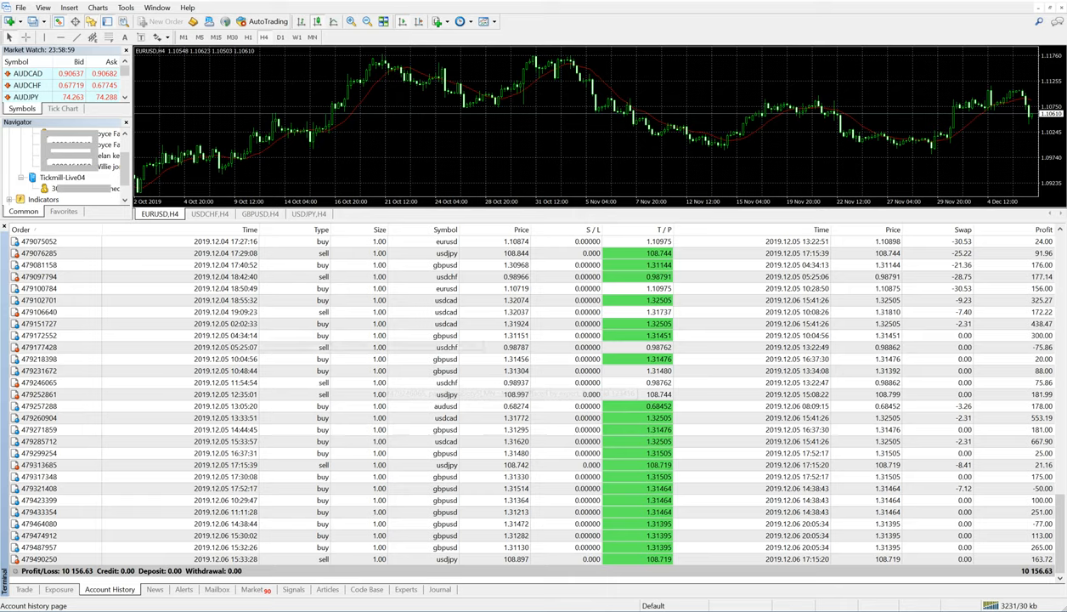
Filter the history to a custom period from 2019.11.25, showing profit 7 217.55
right_click(340, 265)
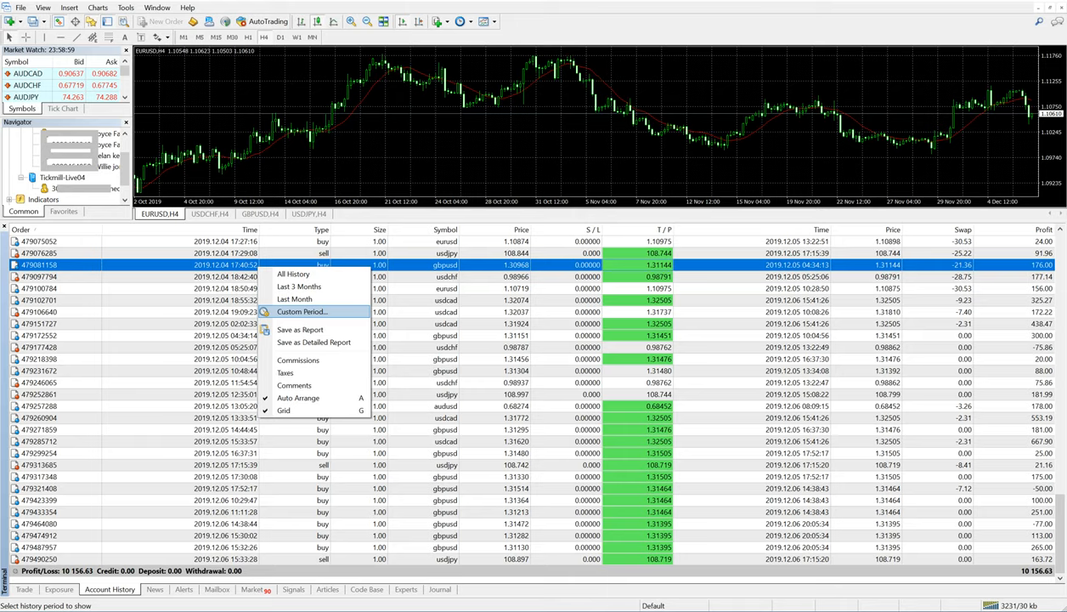
click(299, 311)
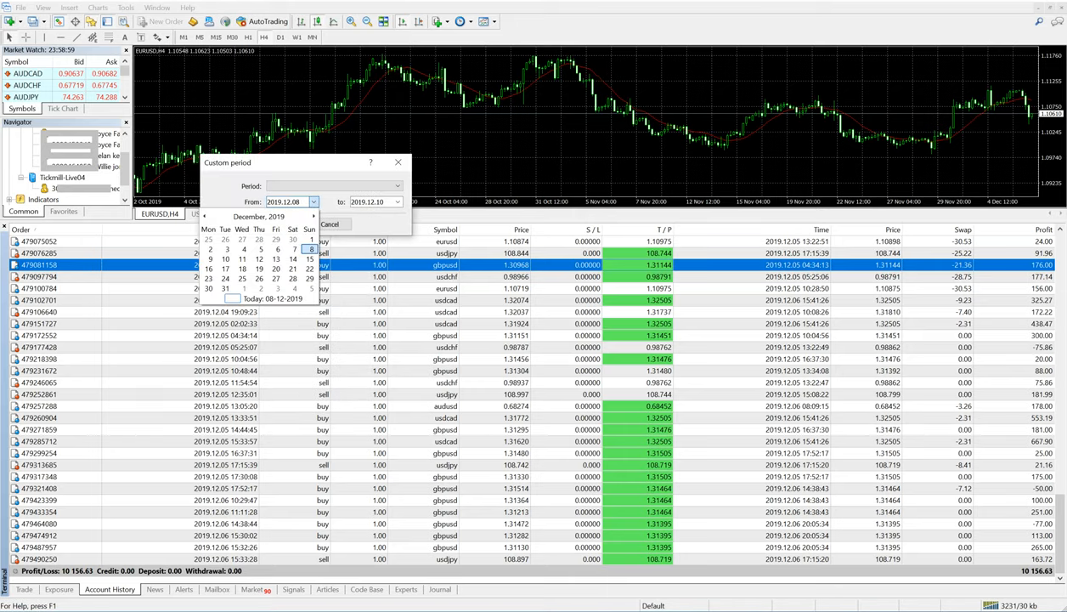
click(206, 216)
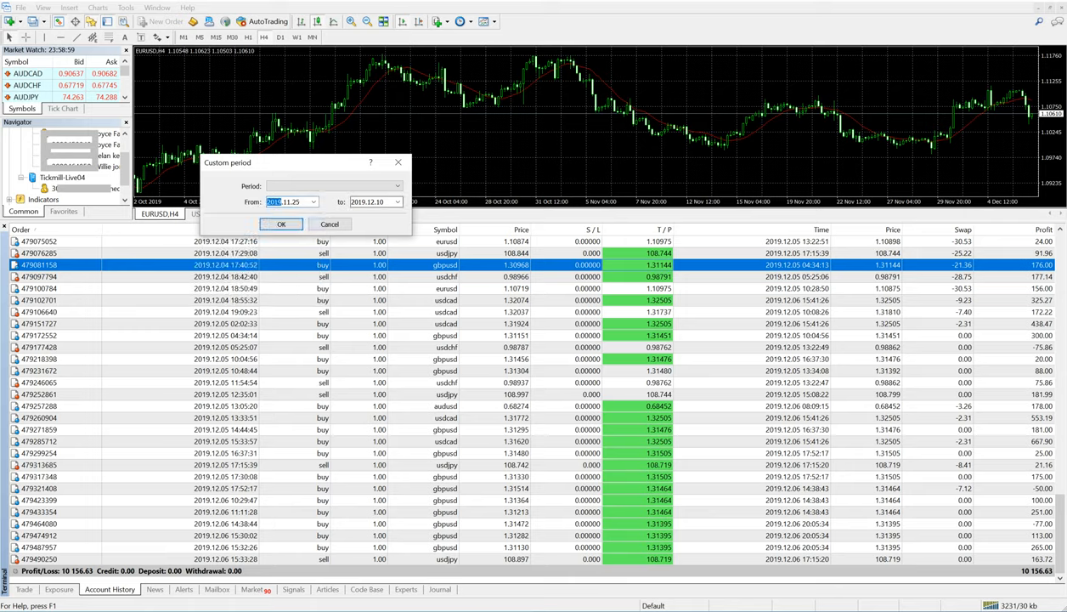
click(396, 200)
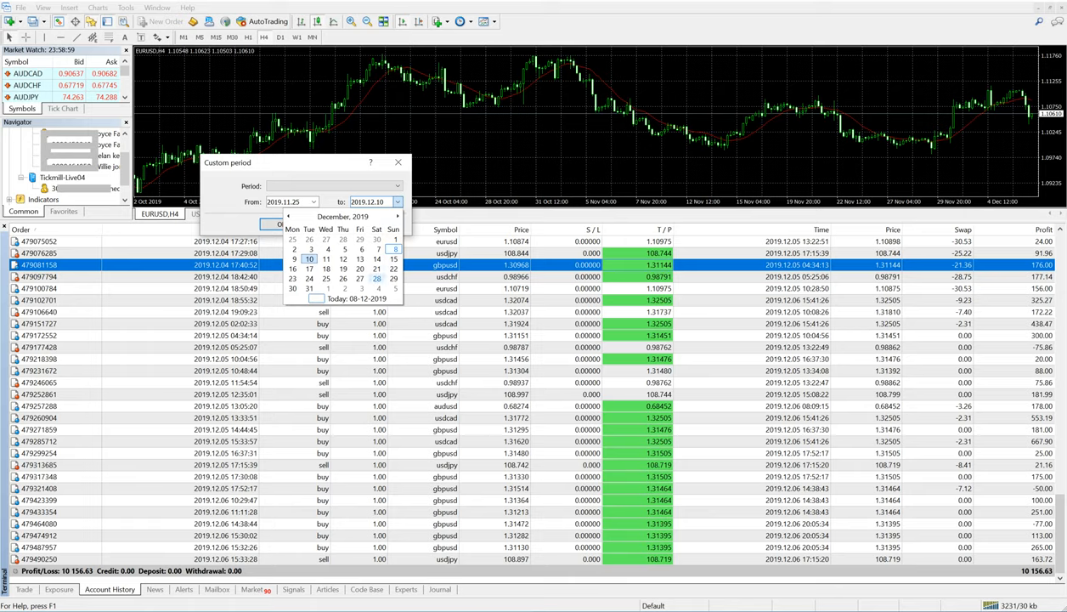
click(289, 216)
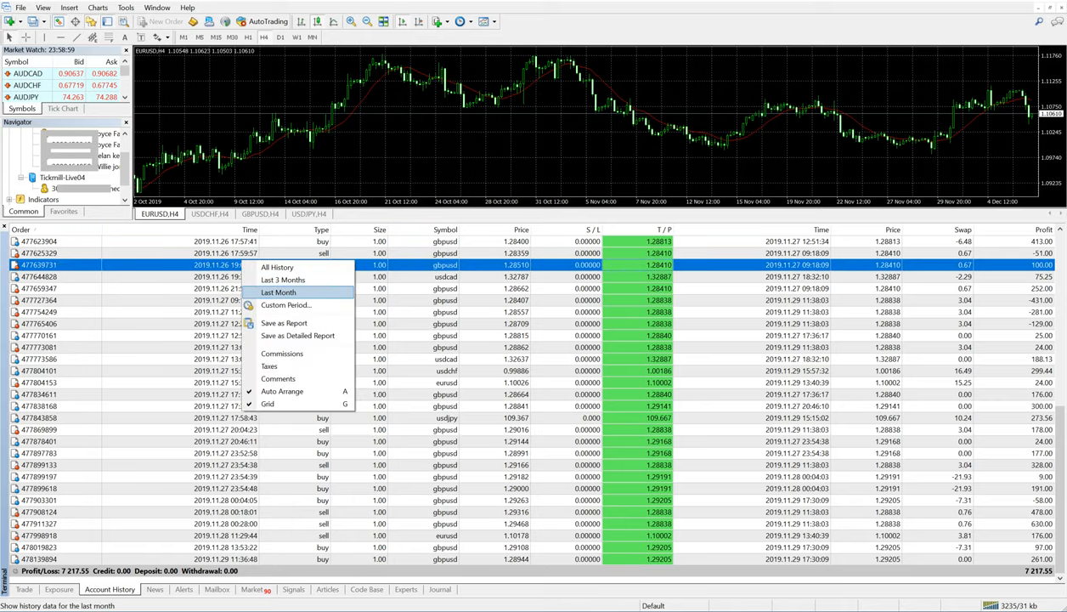
Filter the history to another custom week in November 2019 via the From/To calendars
click(288, 305)
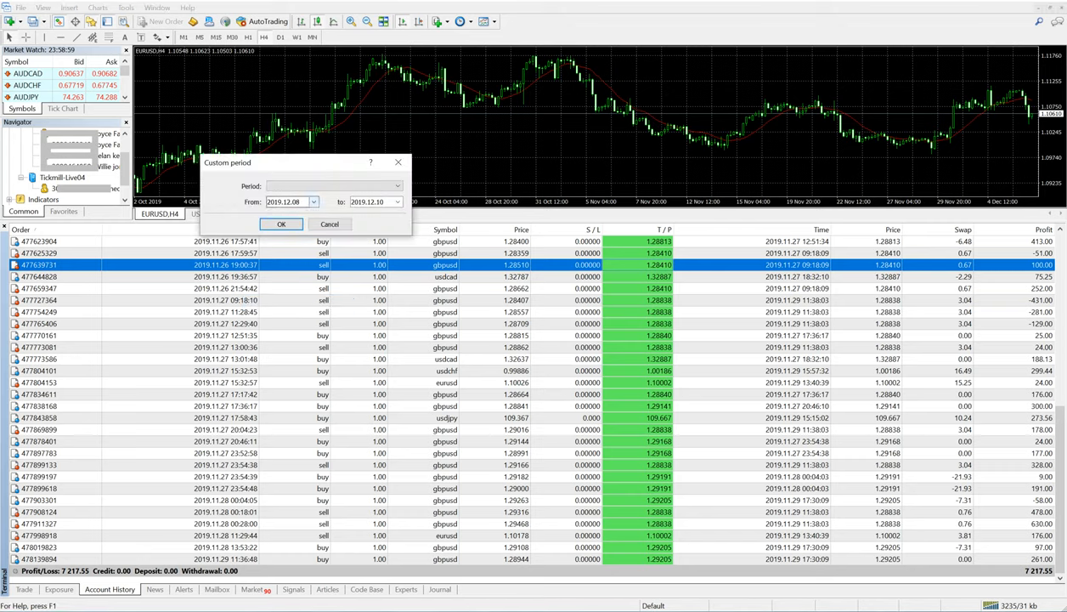
click(313, 201)
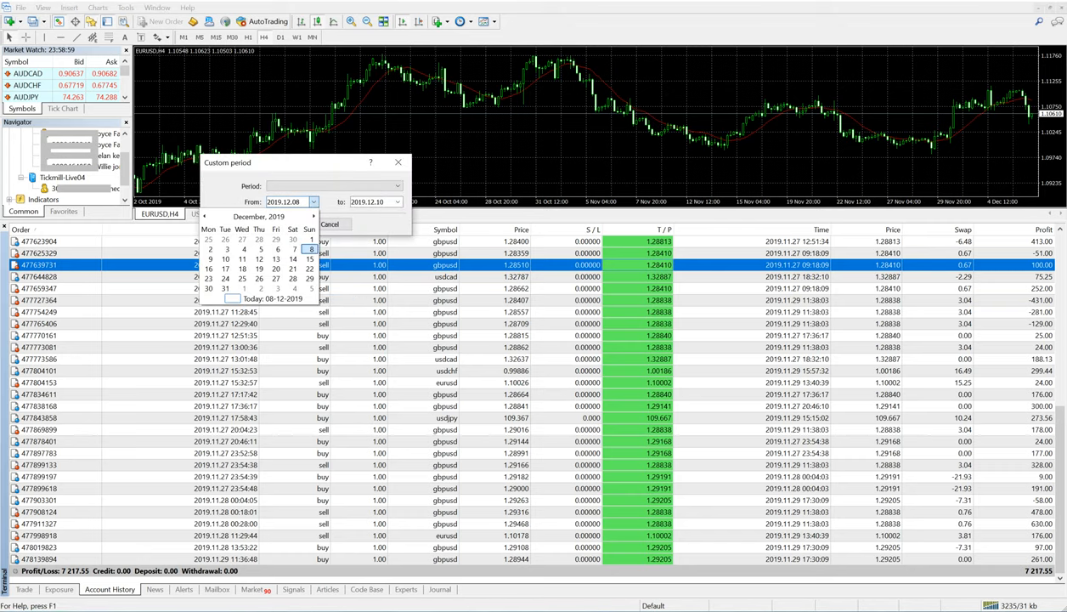
click(205, 216)
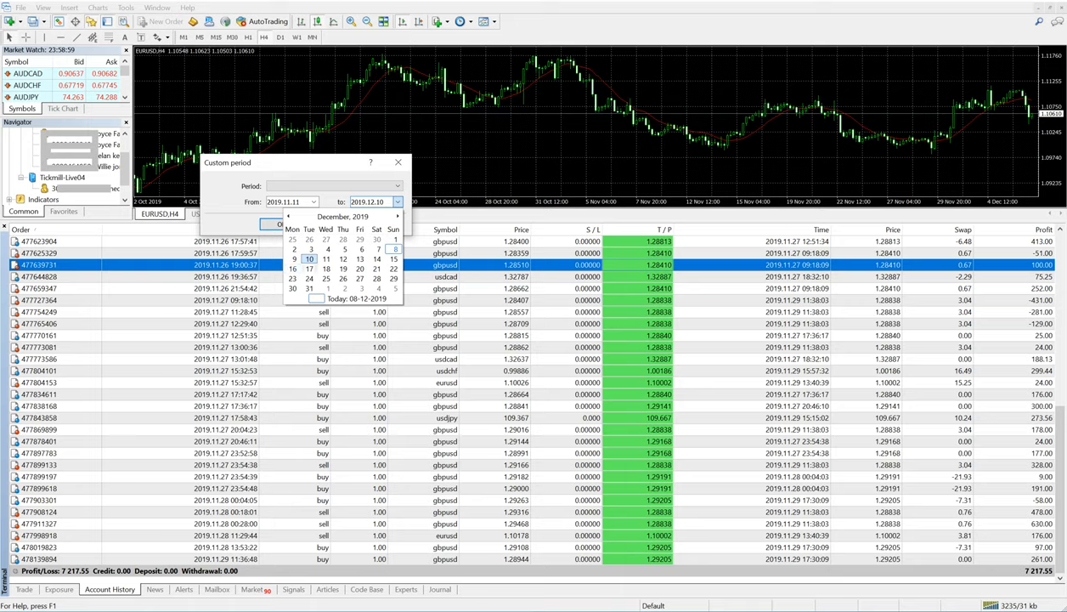
click(289, 216)
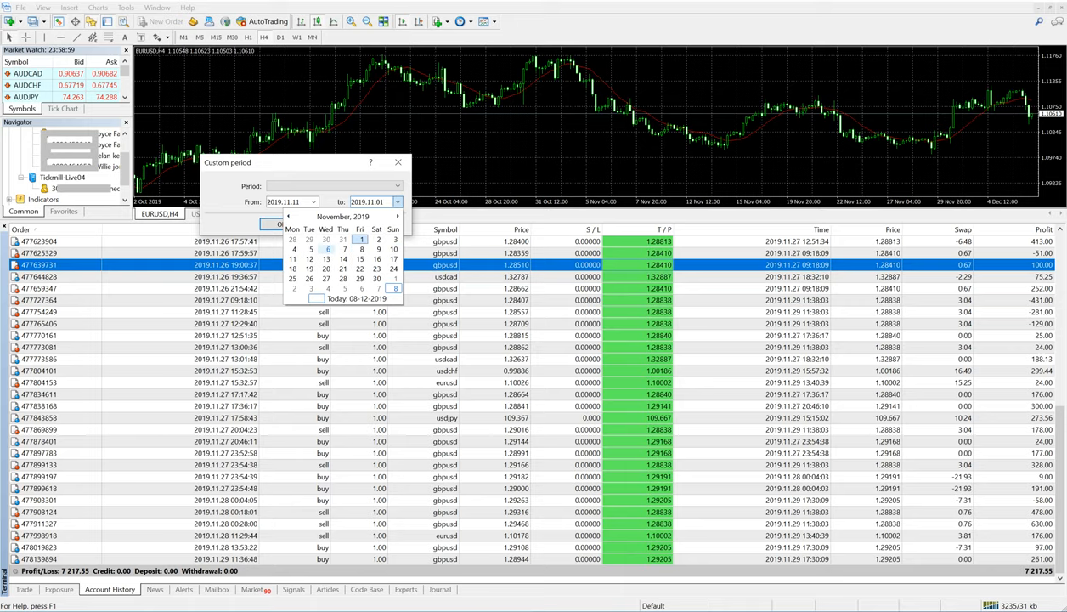
click(375, 258)
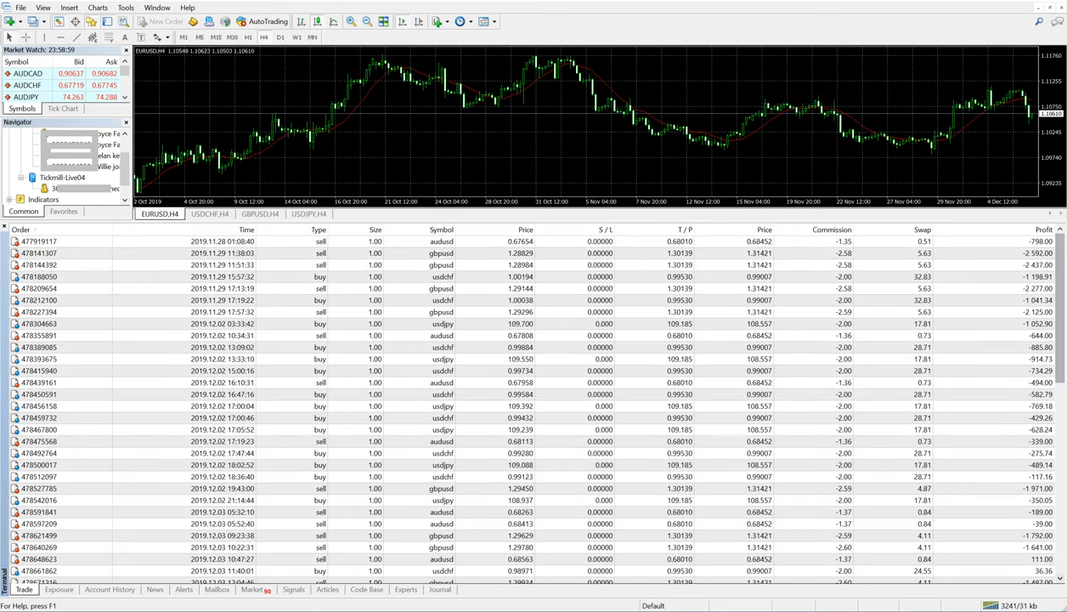
scroll(down, 3)
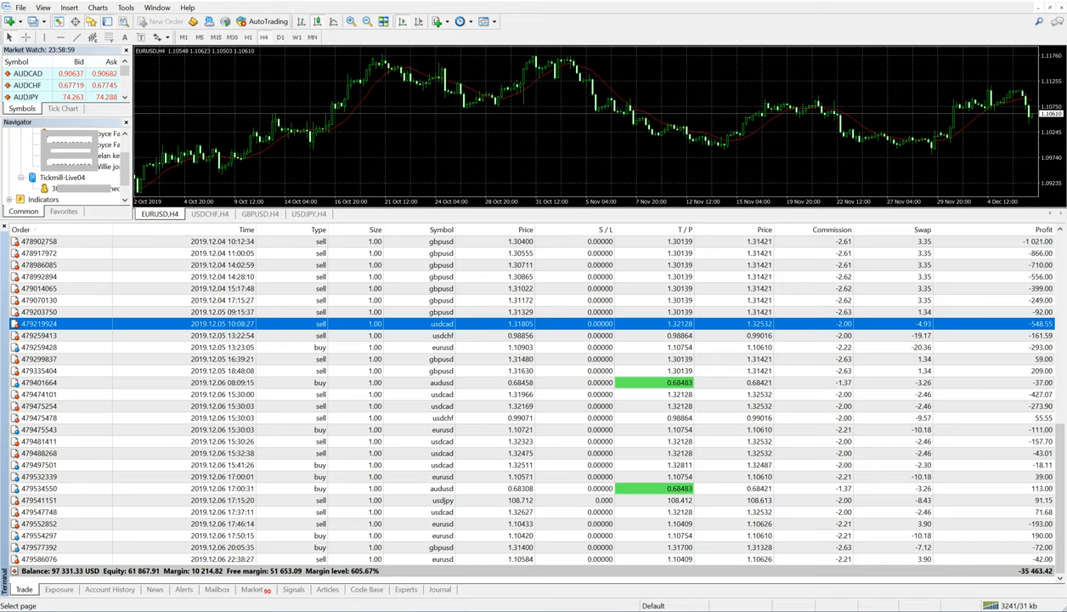
click(109, 588)
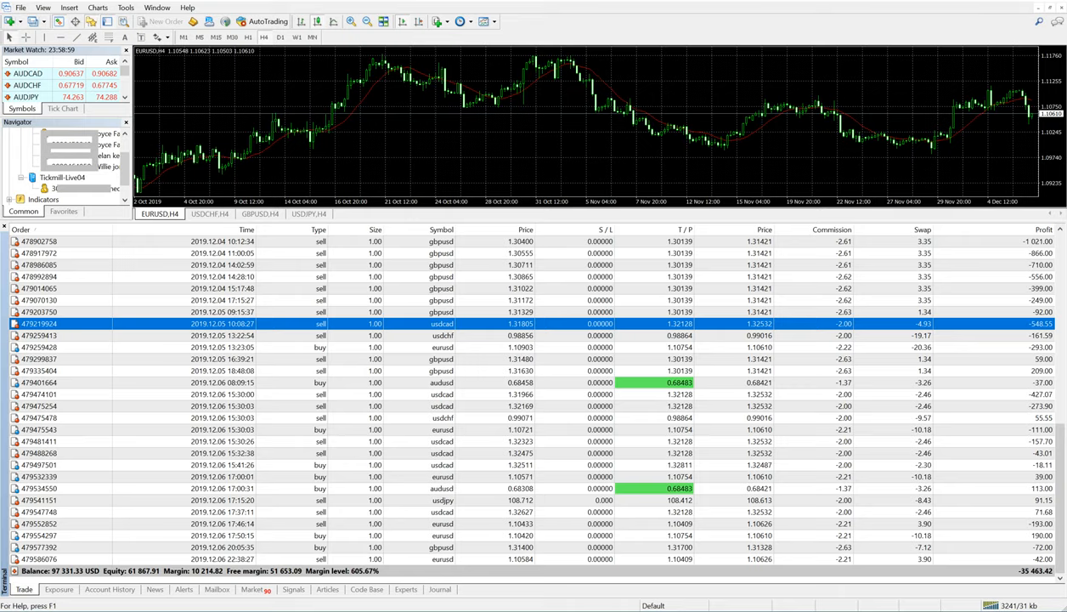
scroll(down, 3)
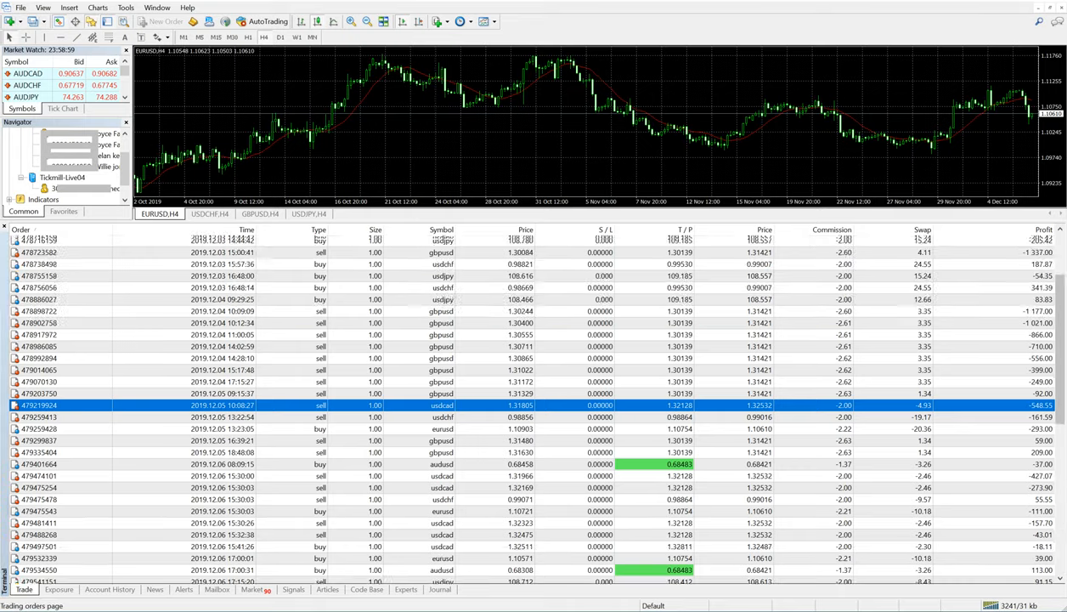
scroll(down, 3)
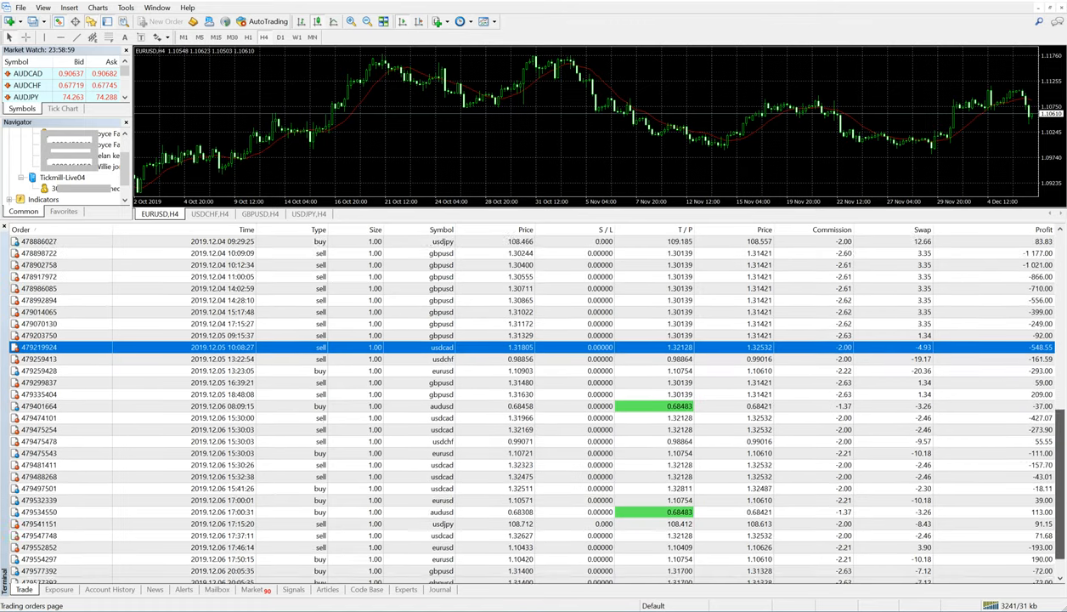